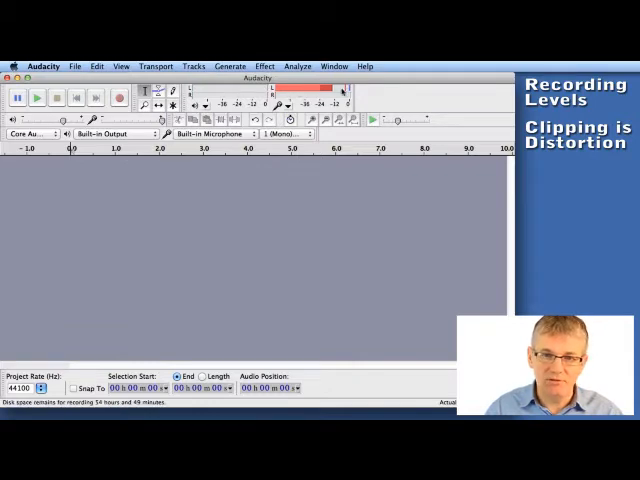
pyautogui.moveTo(310, 92)
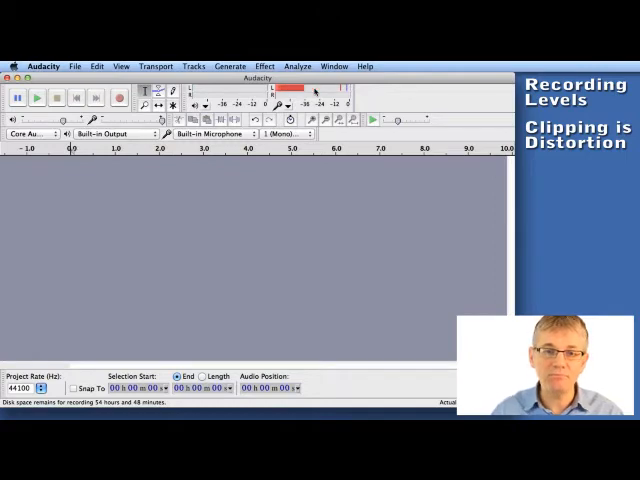
# Lower the microphone level with the Input Volume slider in the Mixer toolbar.
pyautogui.click(310, 92)
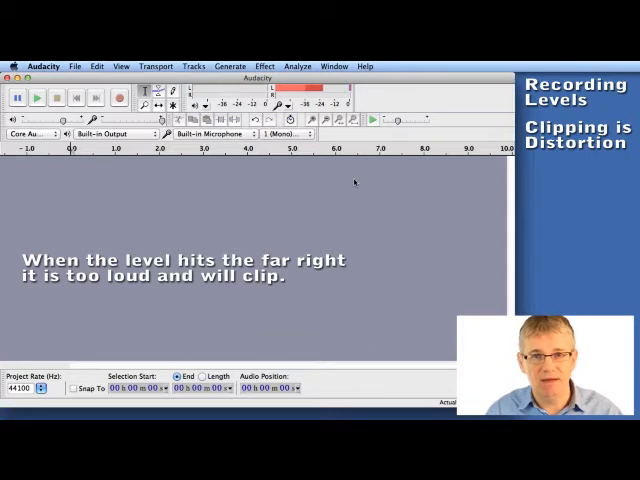
pyautogui.moveTo(355, 165)
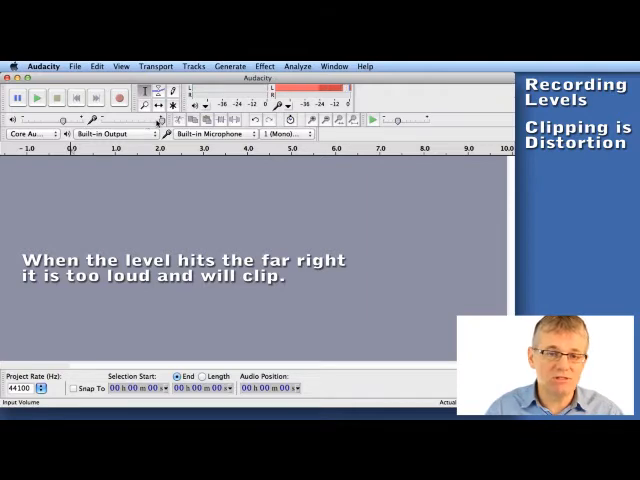
pyautogui.moveTo(160, 120)
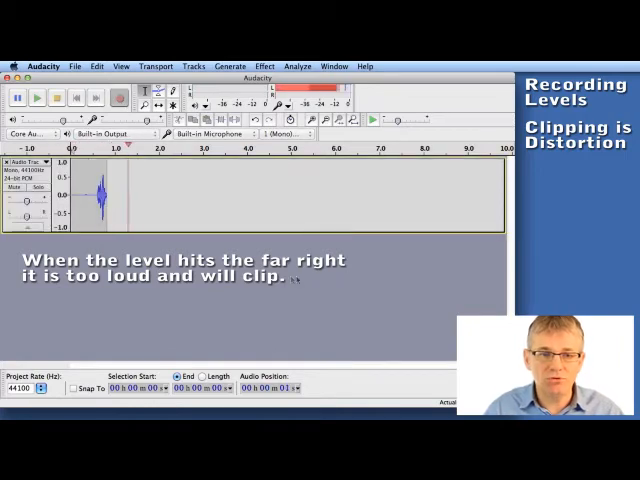
# Record about three seconds of test audio with several unclipped waveform bursts.
pyautogui.click(119, 97)
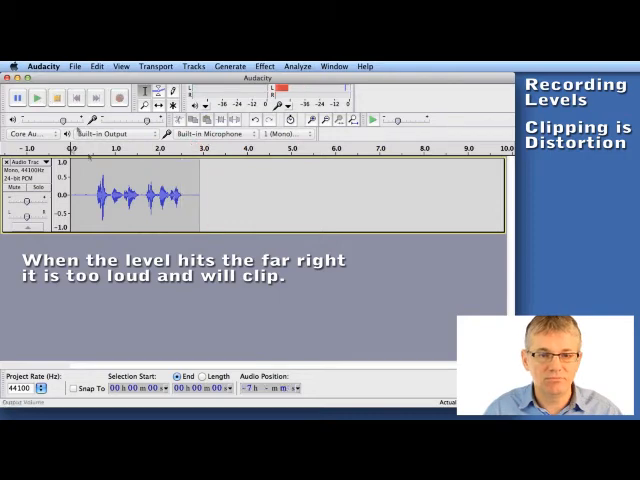